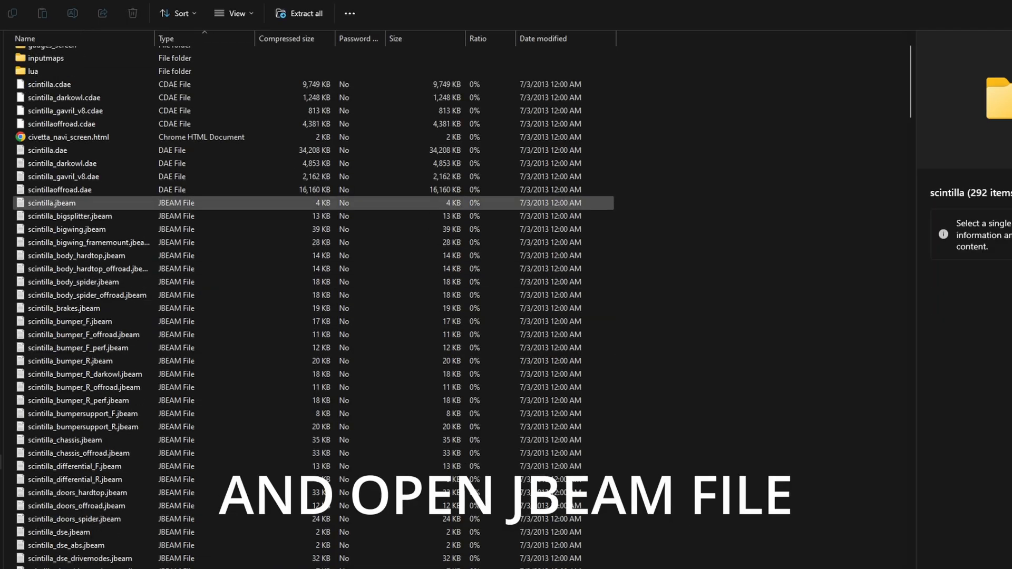
View scintilla.jbeam, then move on to the BeamNG user mods folder
double_click(50, 203)
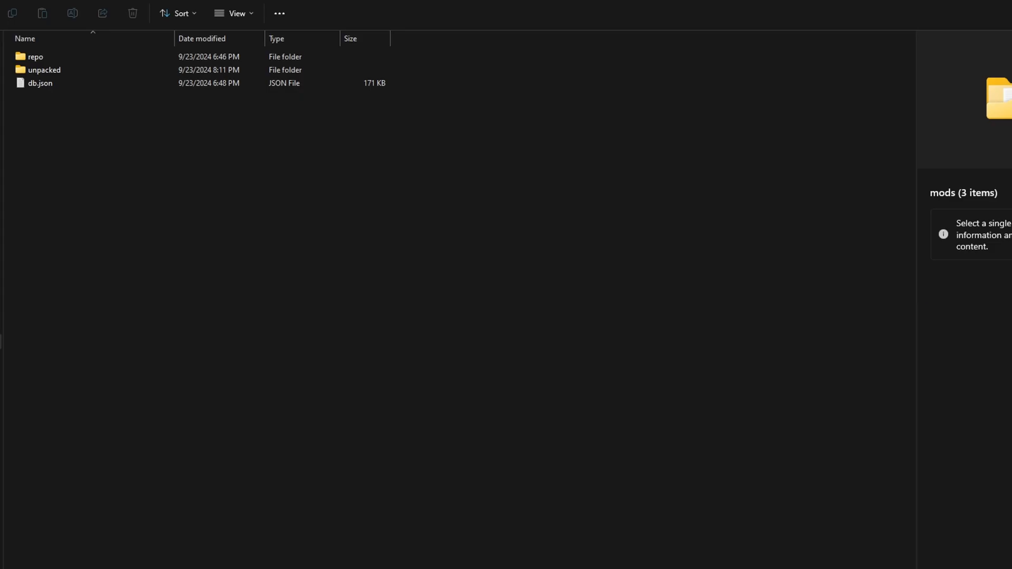
Inside unpacked, create folder ibishu_test_mod with a vehicles subfolder inside it
double_click(45, 69)
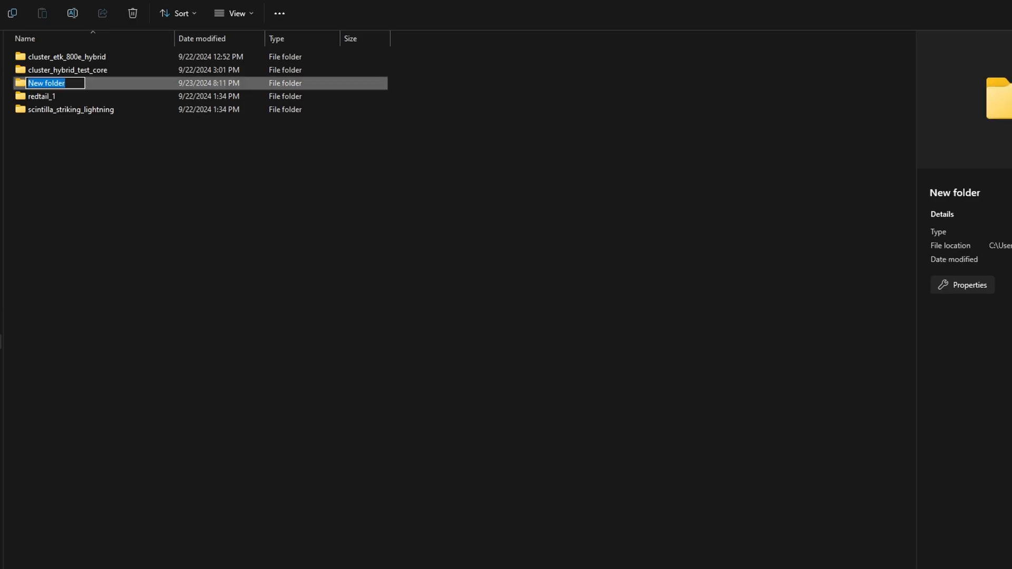
type("ibishu_")
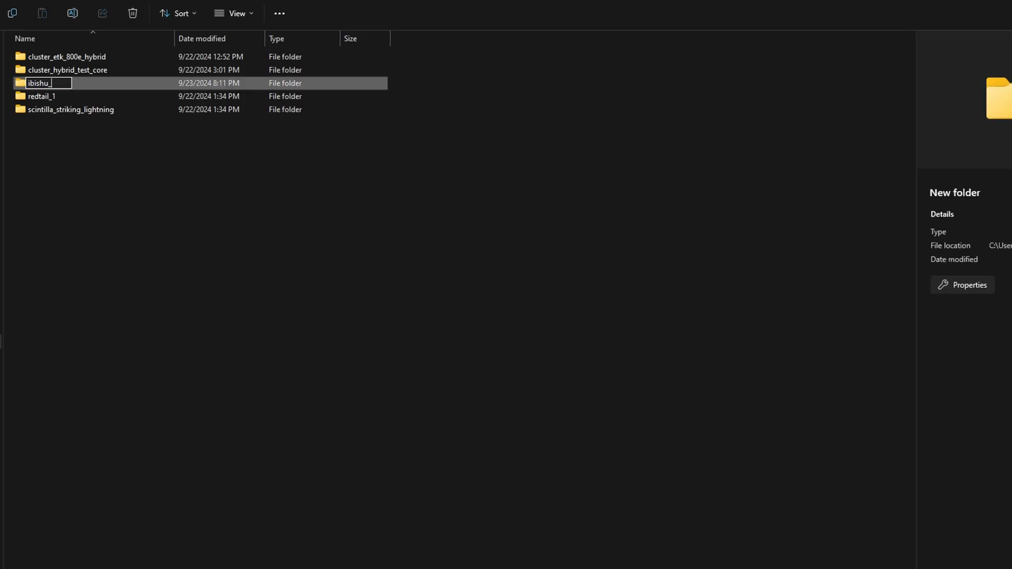
type("test_mod")
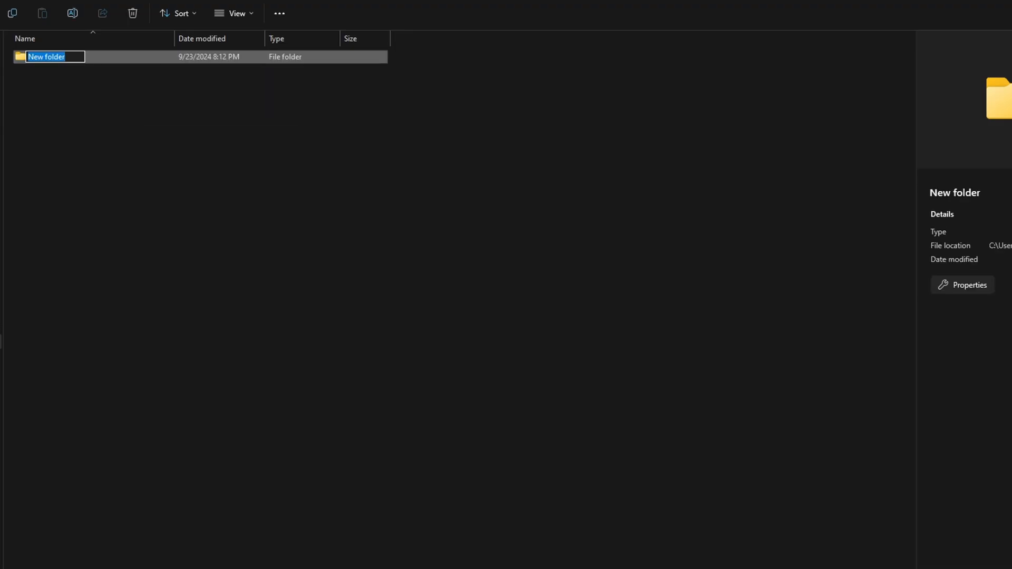
type("vehicles")
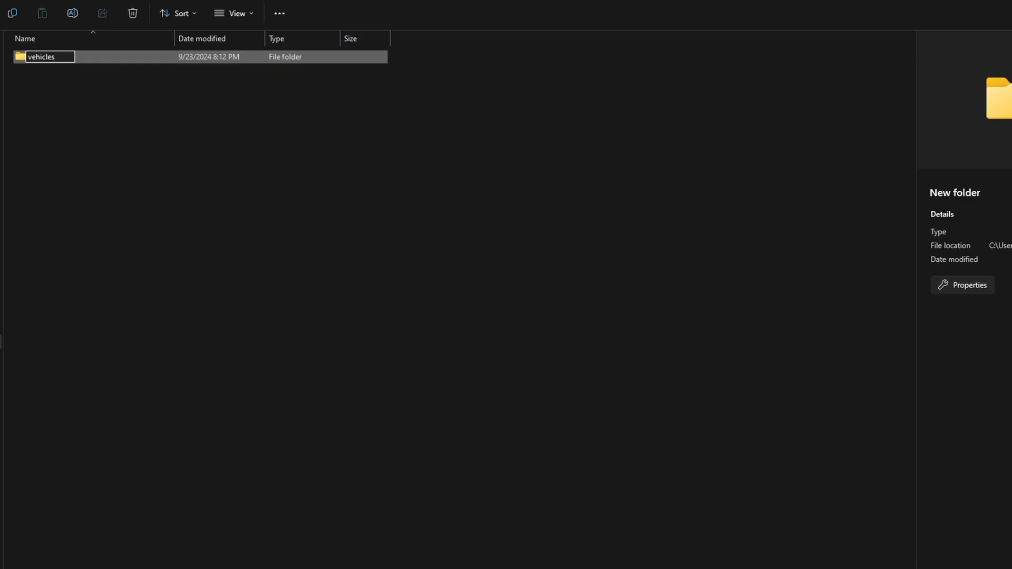
key("Enter")
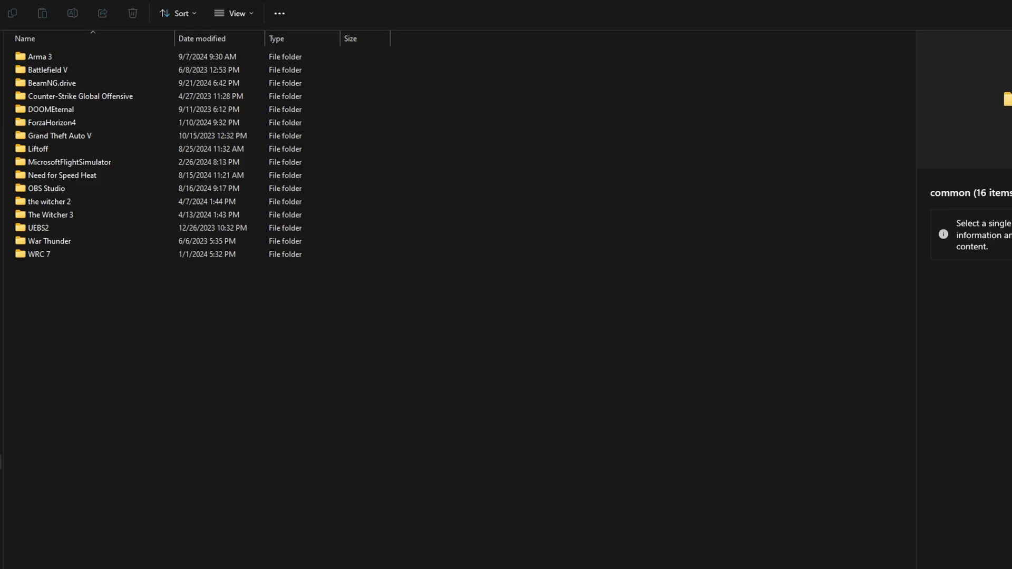
Browse the game's content folders and create a miramar folder in the mod's vehicles folder
double_click(45, 83)
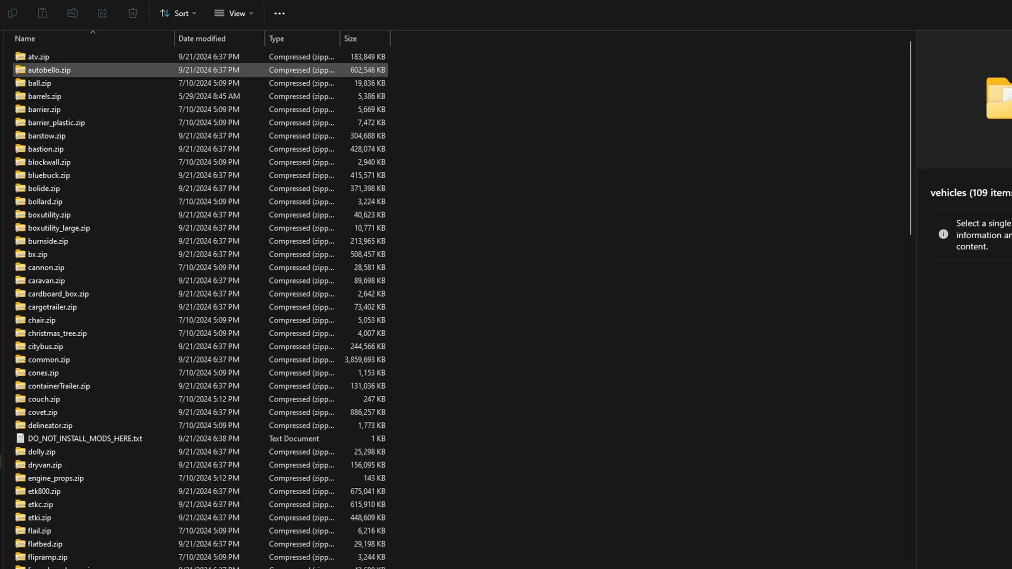
scroll("down", 3)
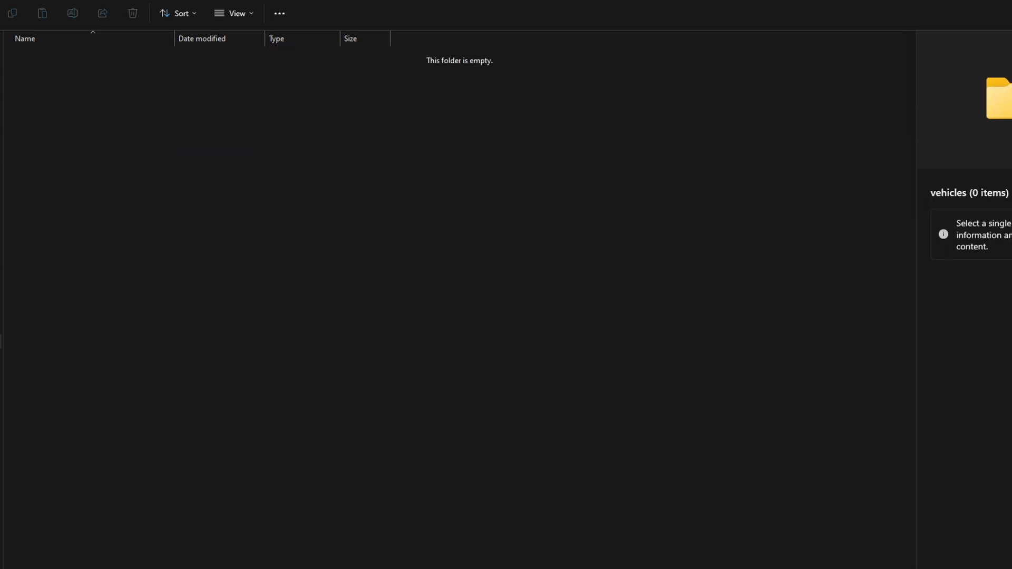
type("miramar")
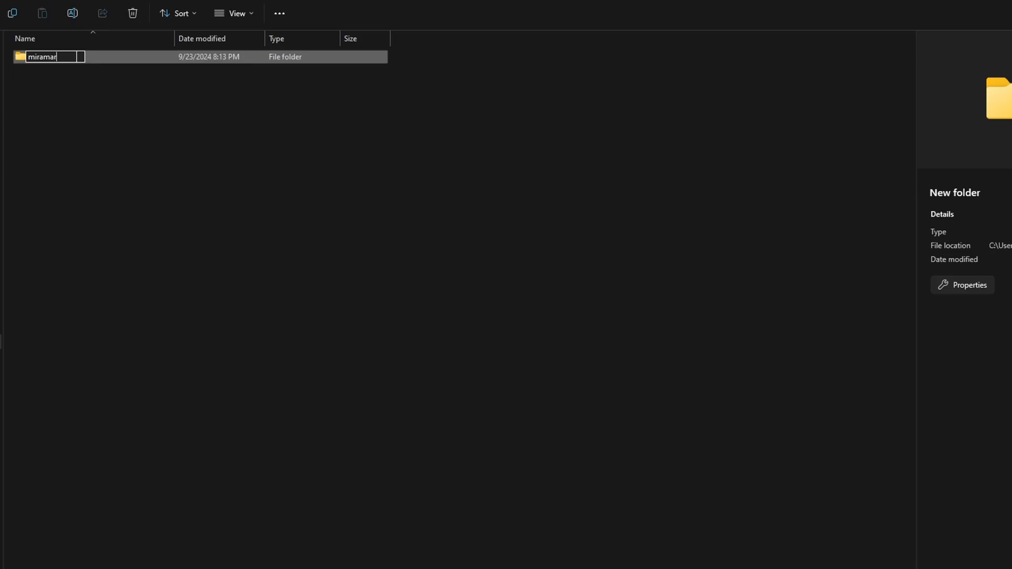
key("Enter")
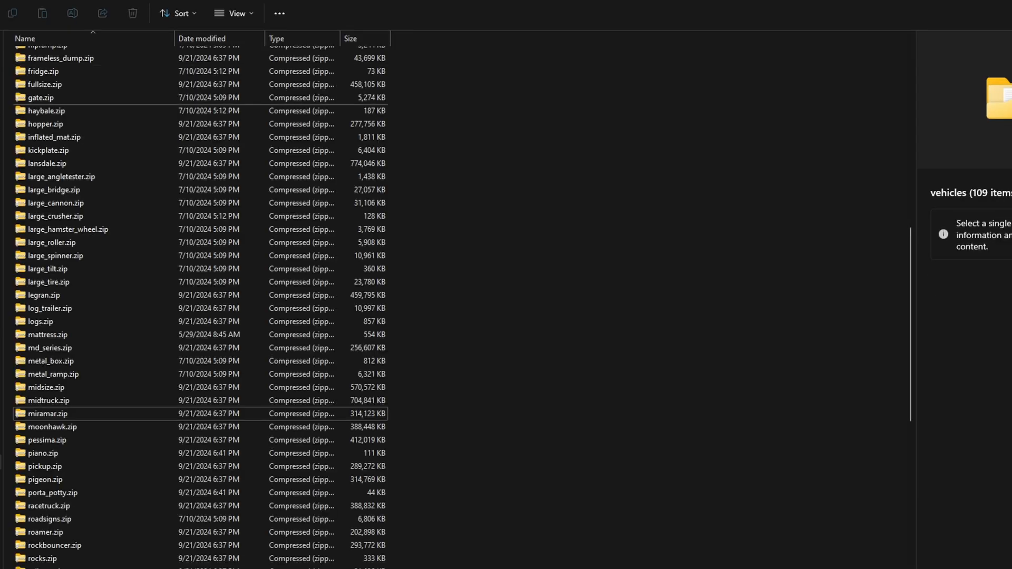
Copy miramar_engine_dohc.jbeam from miramar.zip into the mod folder as miramar_engine_dohc_modded.jbeam
double_click(45, 413)
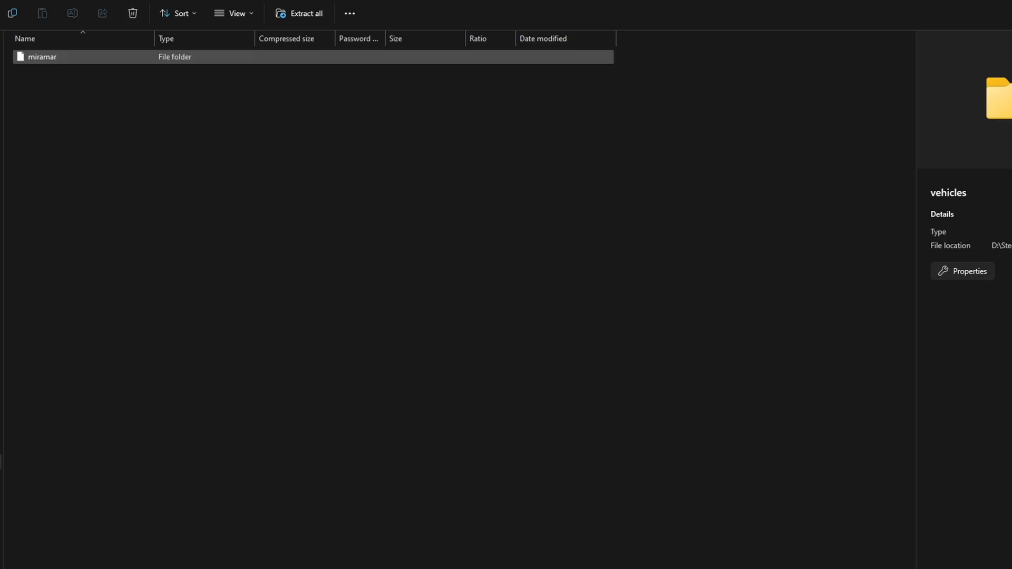
double_click(39, 56)
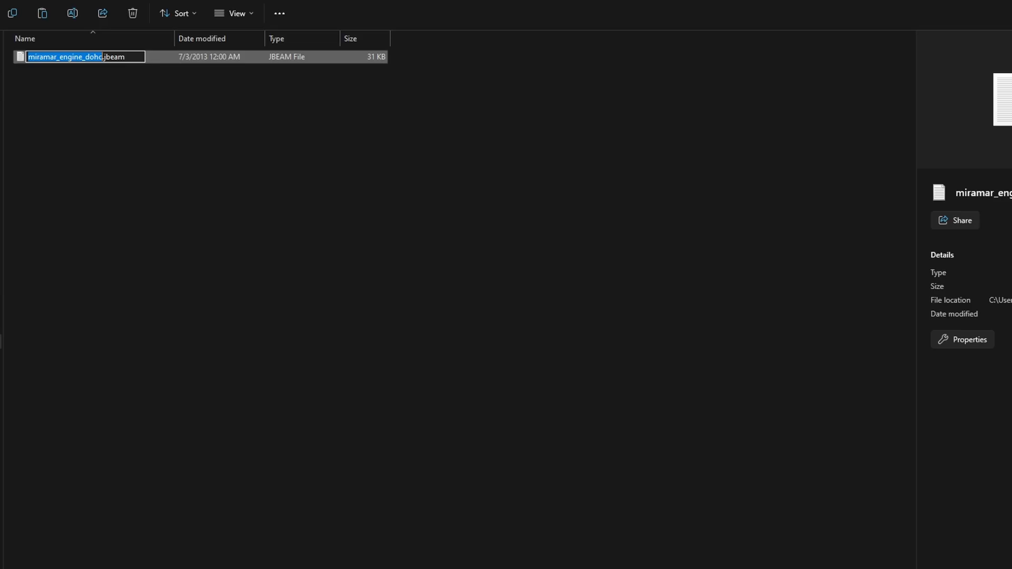
type("_modded")
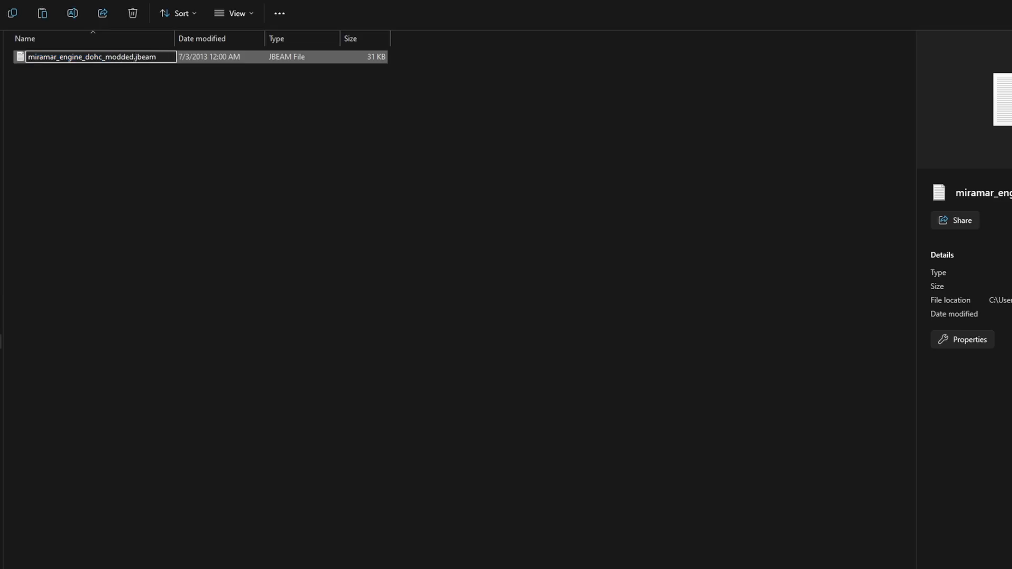
Edit the jbeam: part key miramar_engine_1.6_dohc_modded, name "Modded miramar engine"
double_click(98, 57)
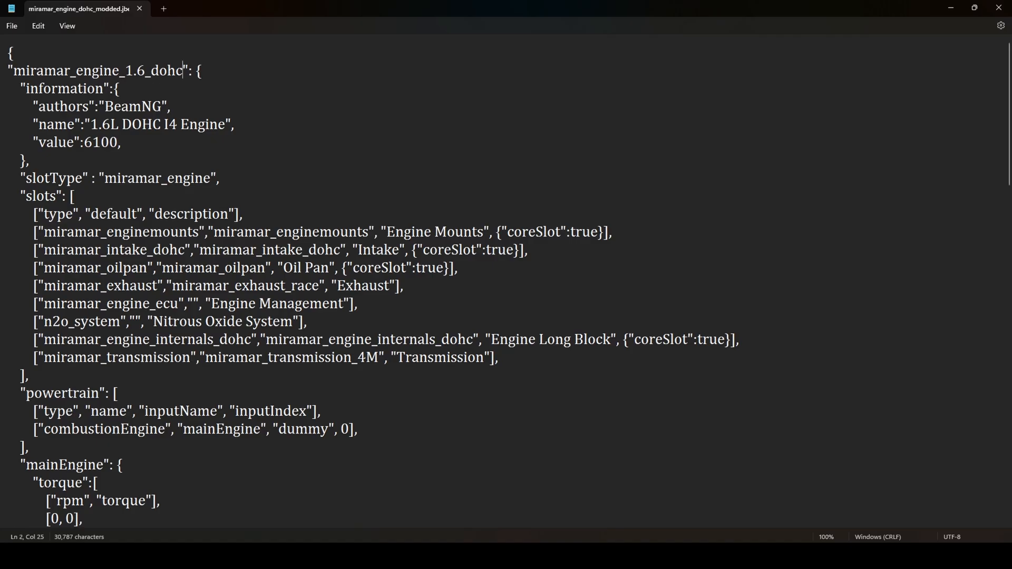
type("_modded")
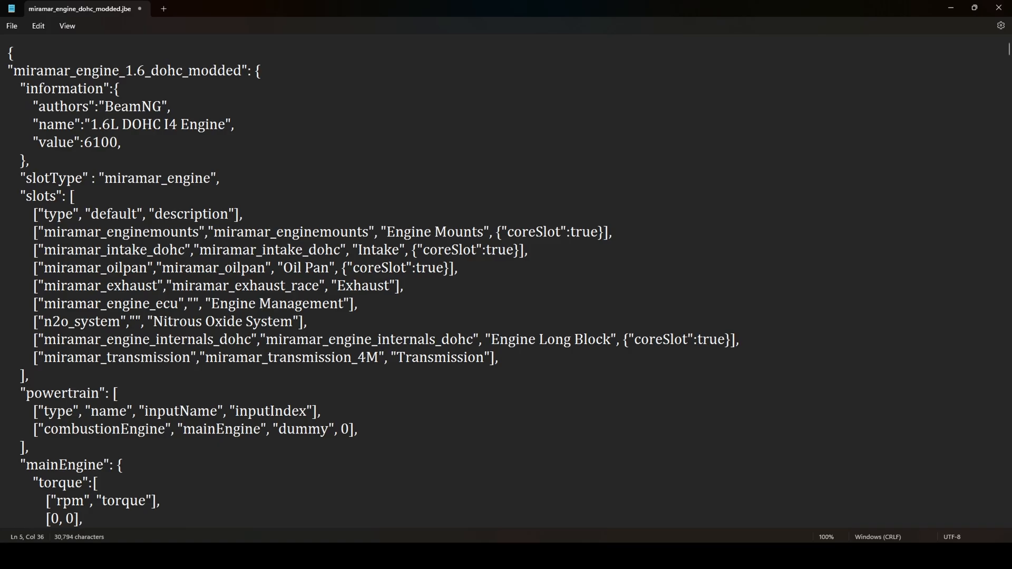
type("Modded \",")
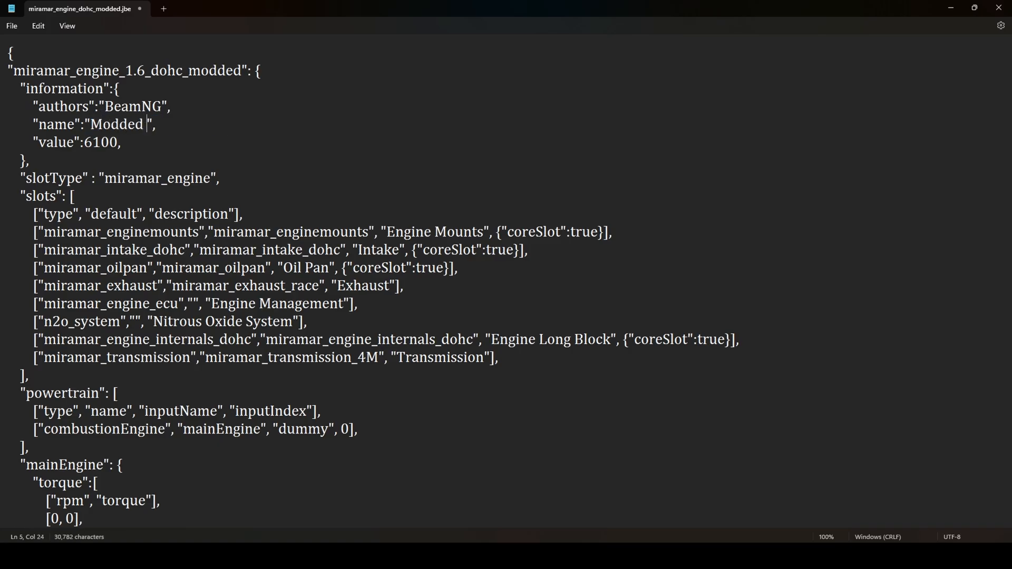
type("miramar engine")
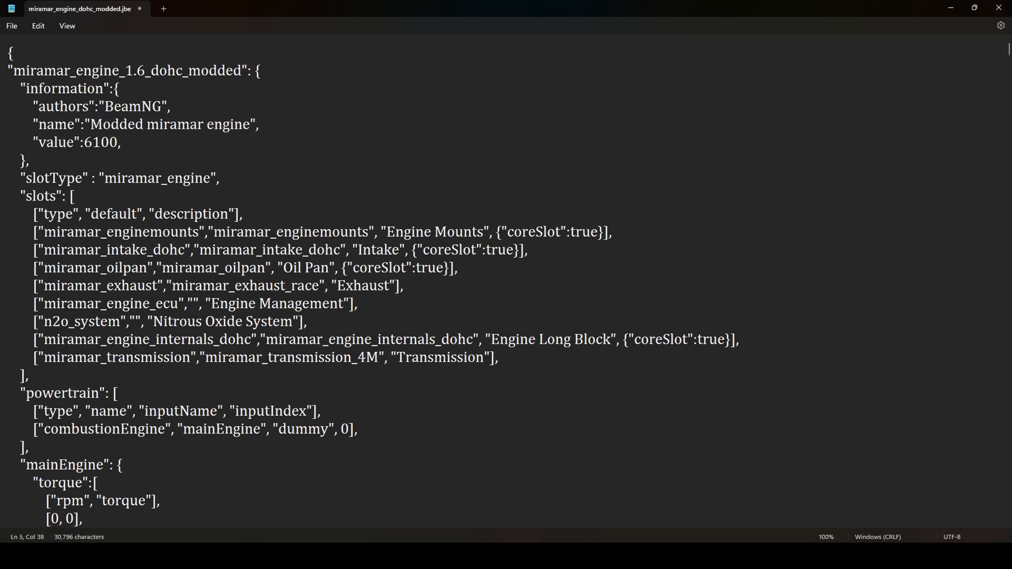
Raise the torque numbers across the rpm rows of the mainEngine torque table
scroll("down", 3)
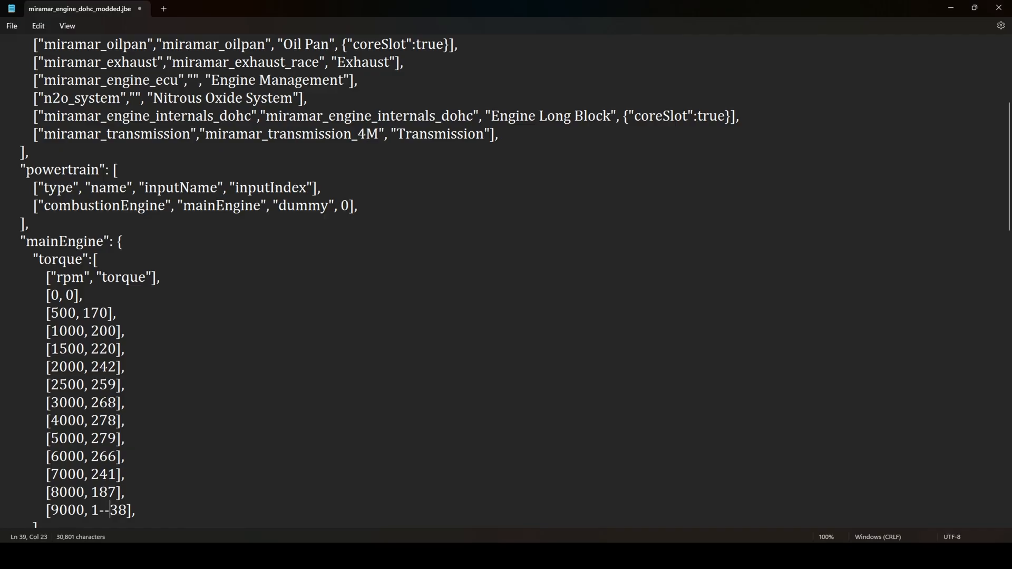
scroll("up", 3)
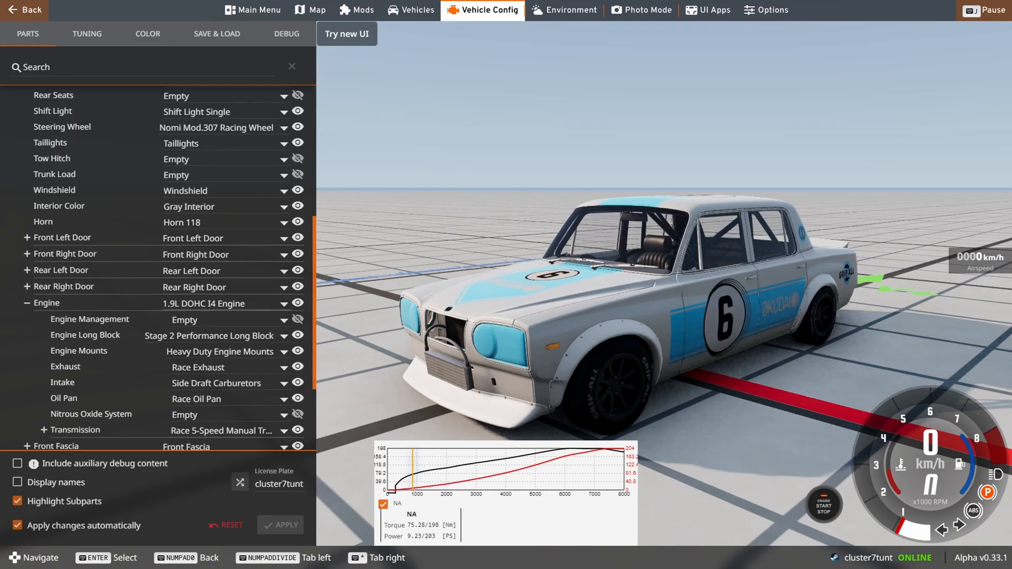
Select Modded miramar engine in the Parts engine slot, then show the Mods manager
left_click(269, 303)
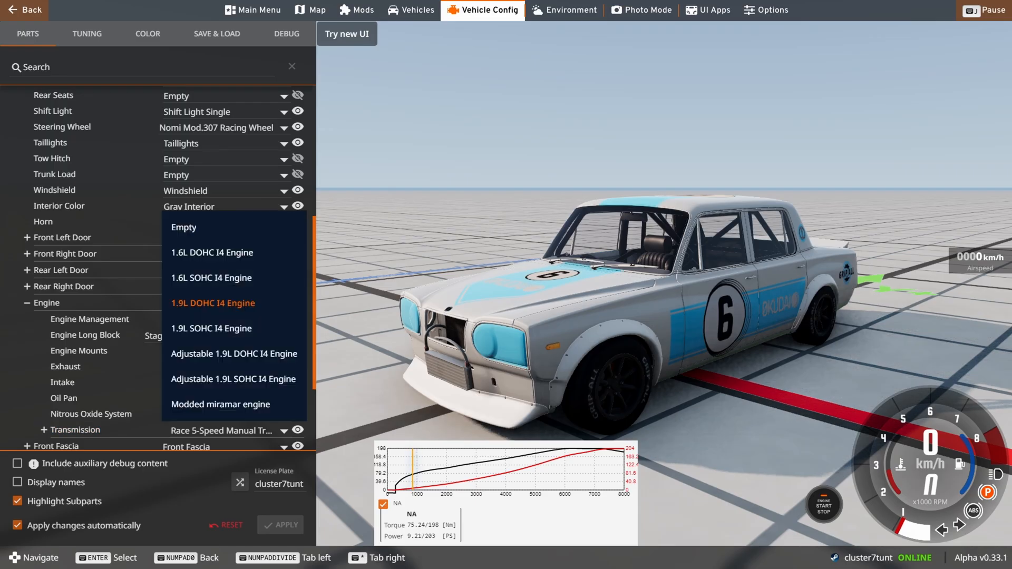
left_click(220, 405)
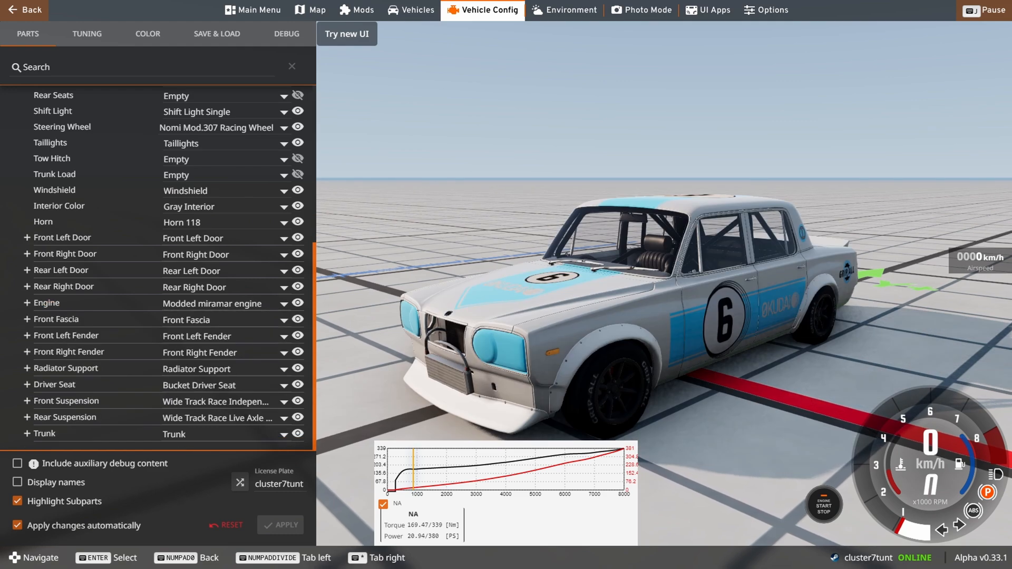
left_click(489, 9)
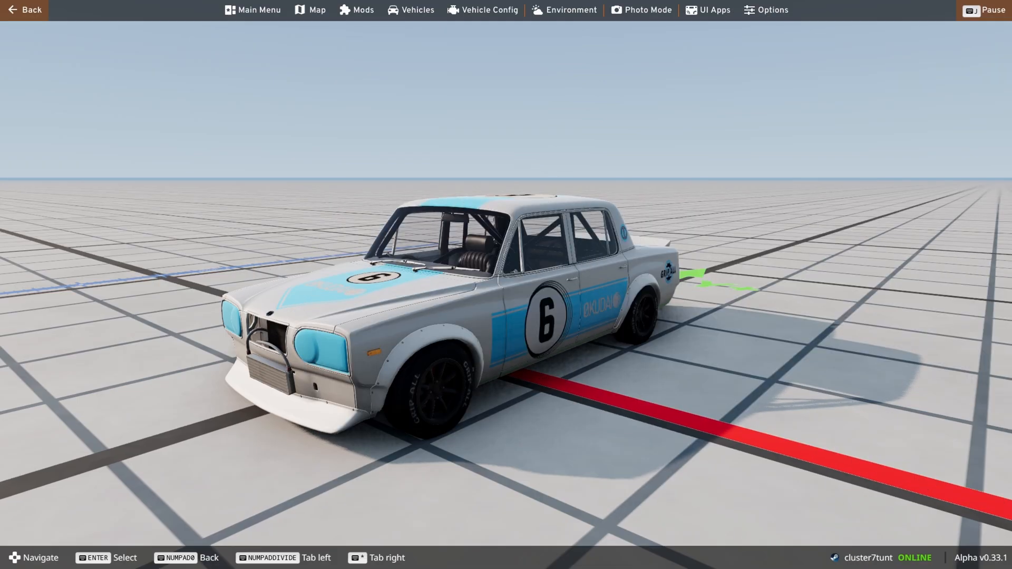
left_click(356, 10)
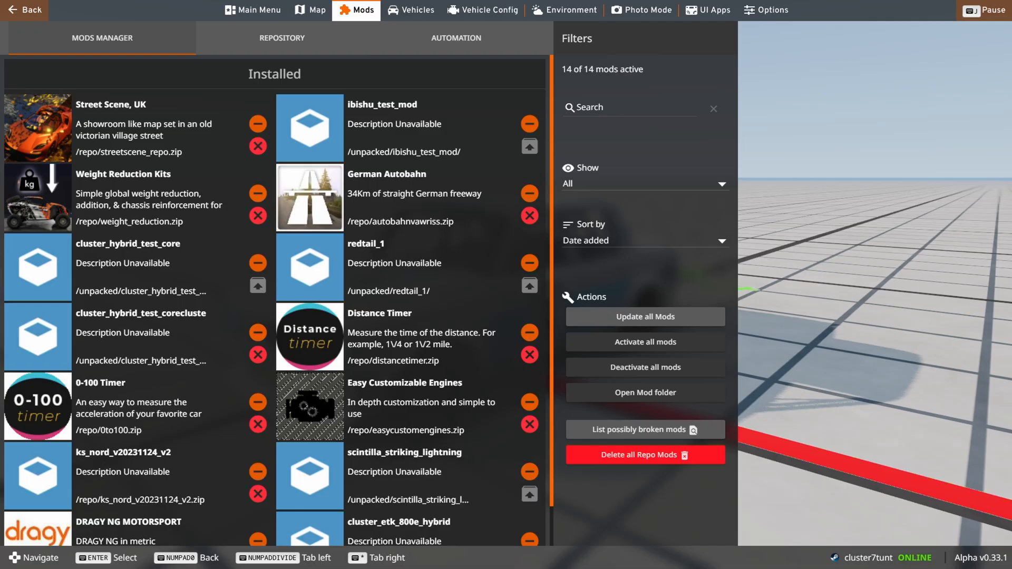